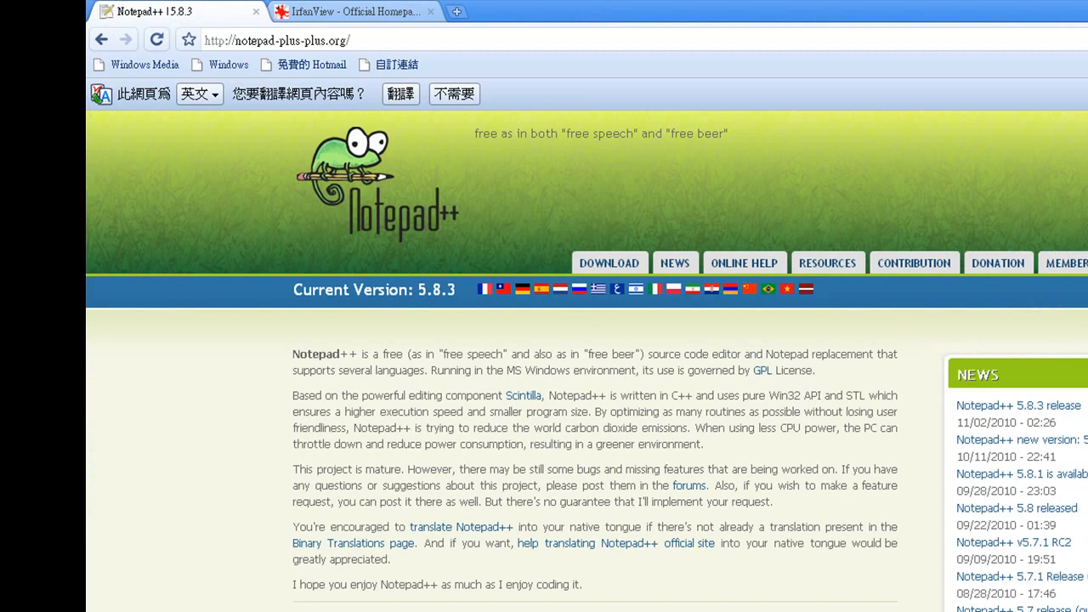
Reach the Notepad++ 5.8.3 current-version release page from the download page in Chrome.
{"action": "left_click", "coordinate": [332, 41]}
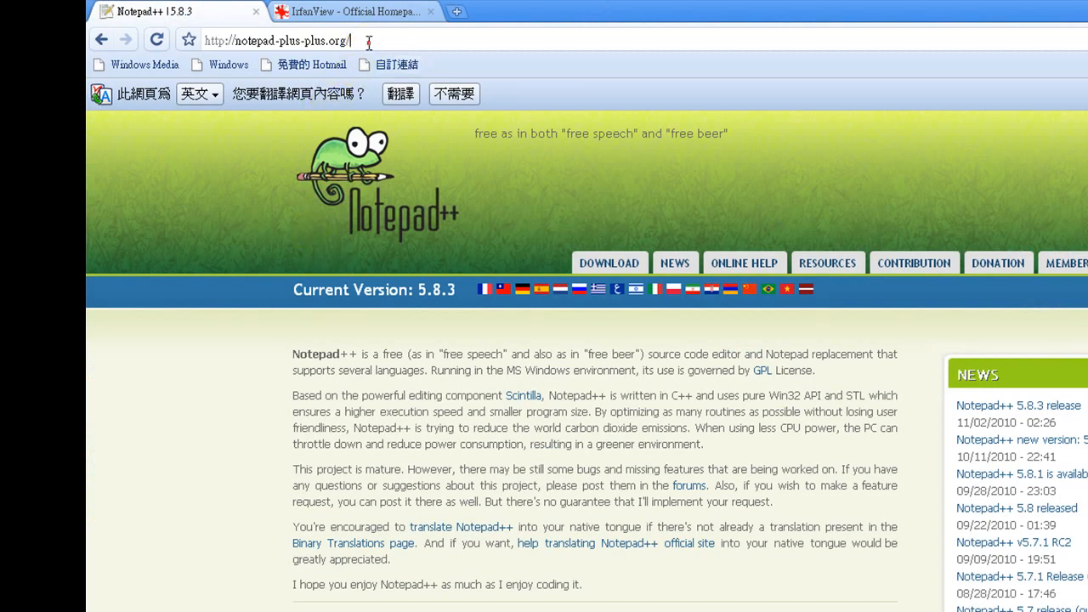
{"action": "triple_click", "coordinate": [279, 41]}
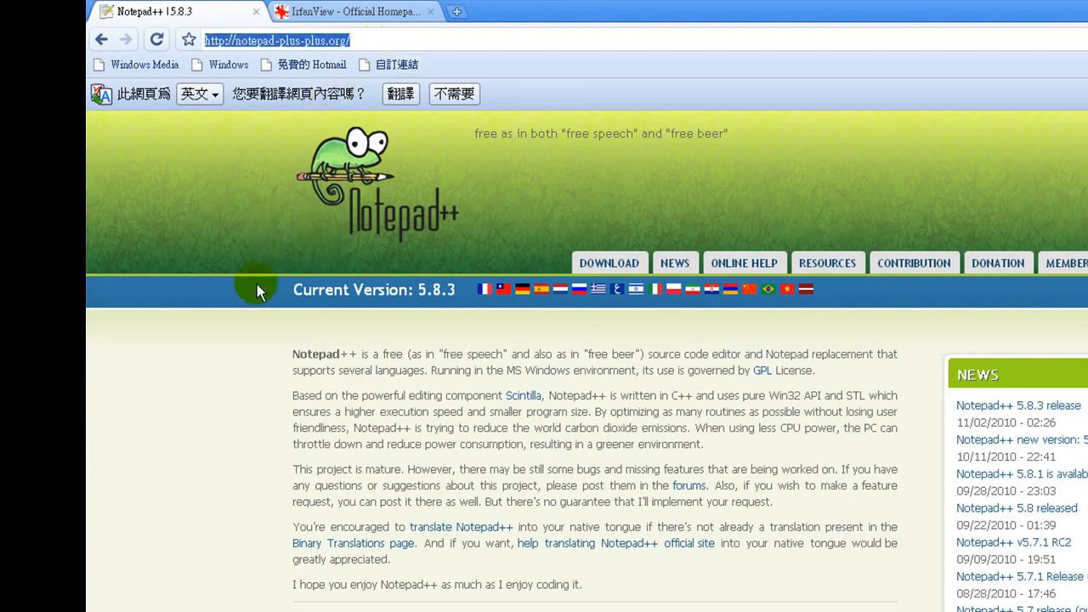
{"action": "mouse_move", "coordinate": [608, 262]}
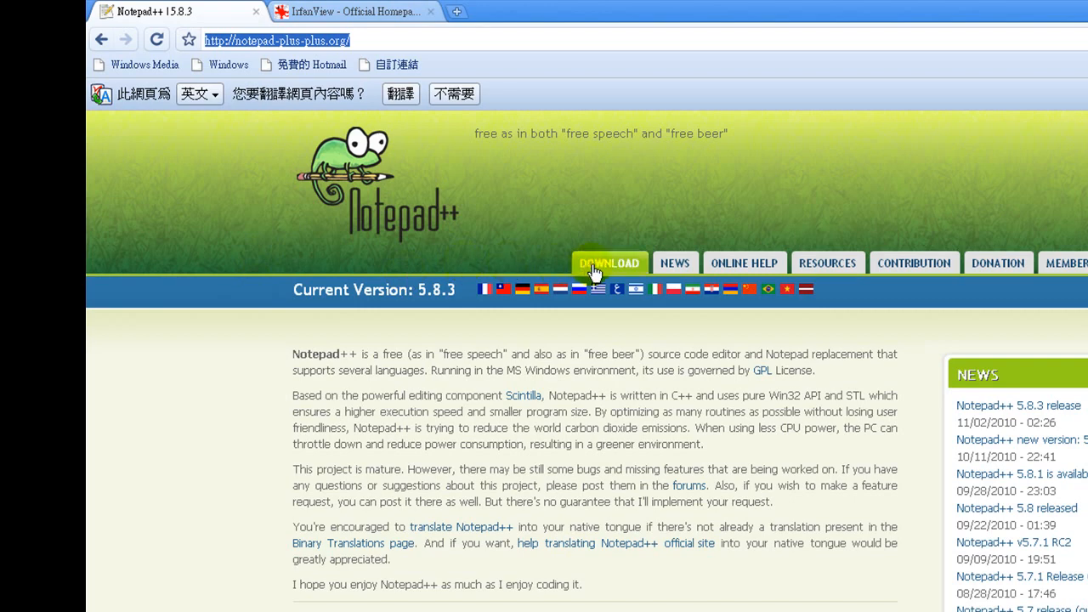
{"action": "left_click", "coordinate": [609, 262]}
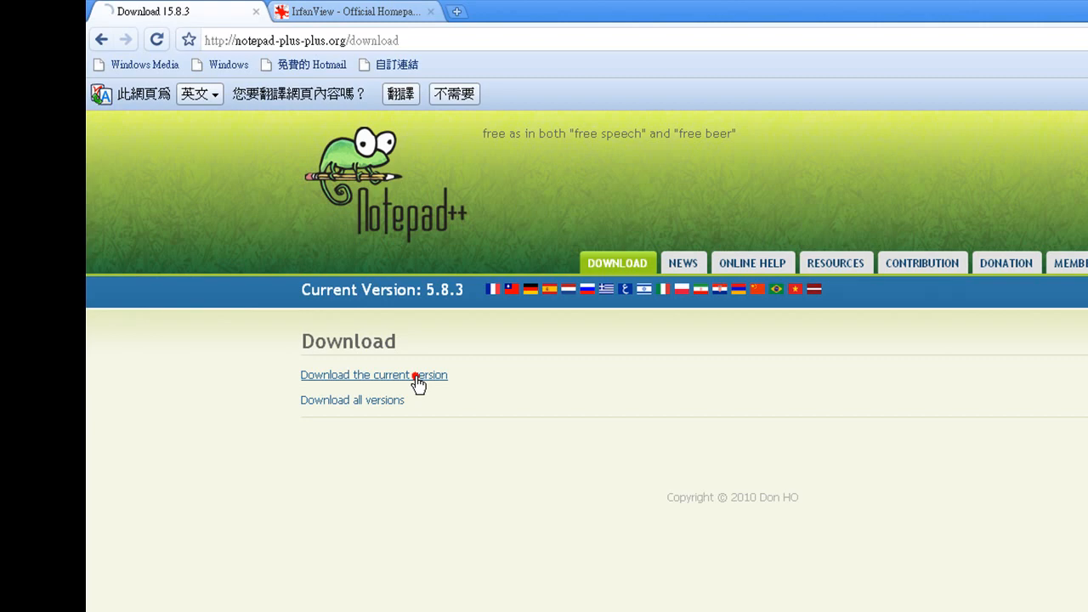
{"action": "left_click", "coordinate": [375, 376]}
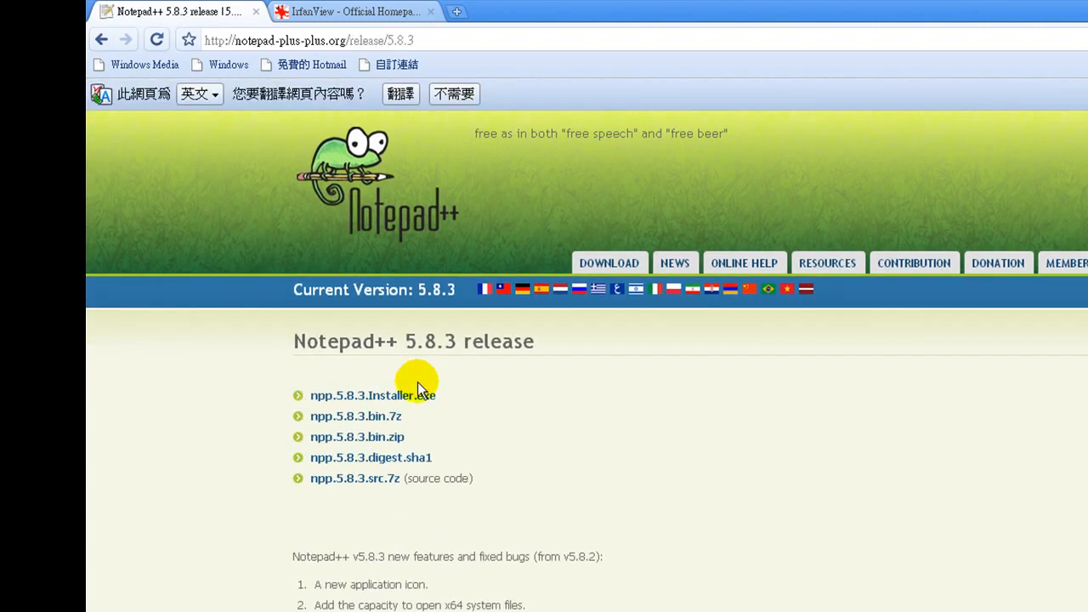
{"action": "mouse_move", "coordinate": [701, 418]}
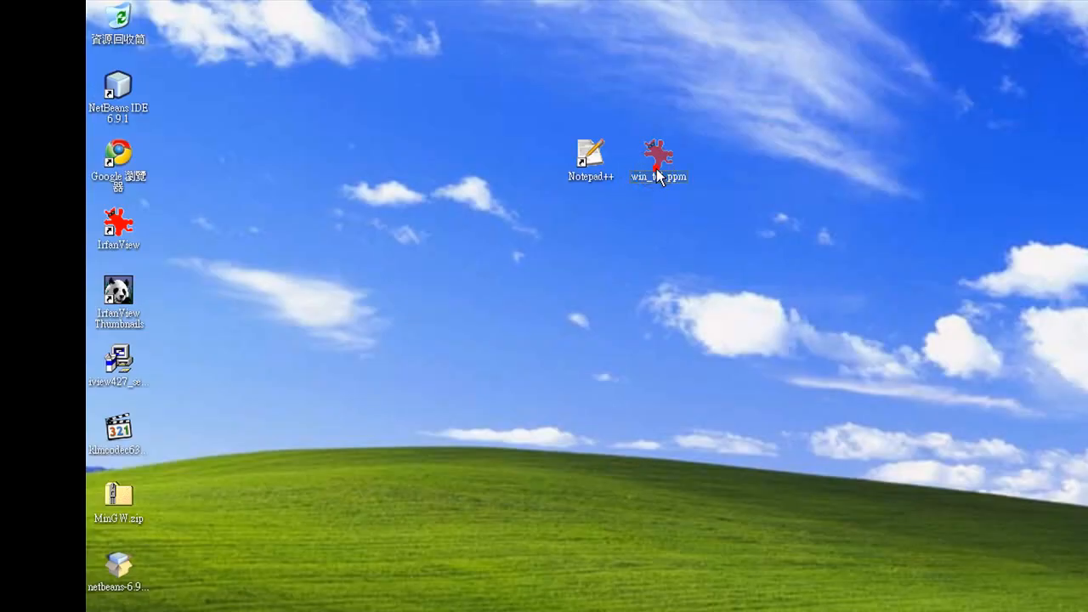
Preview win_tc1.ppm from the desktop in IrfanView, then close the viewer.
{"action": "double_click", "coordinate": [659, 156]}
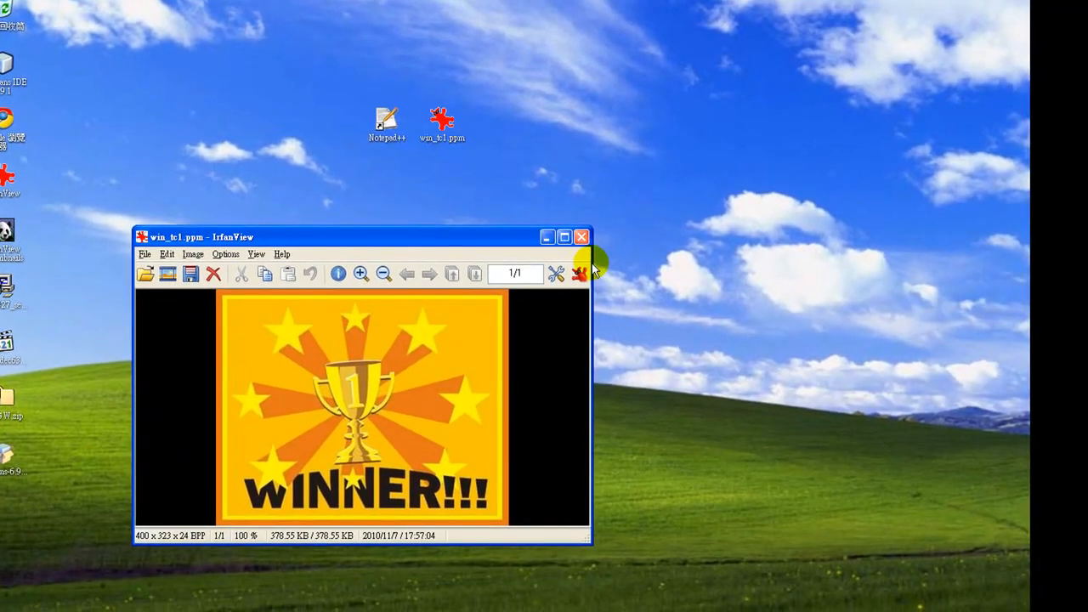
{"action": "left_click", "coordinate": [582, 238]}
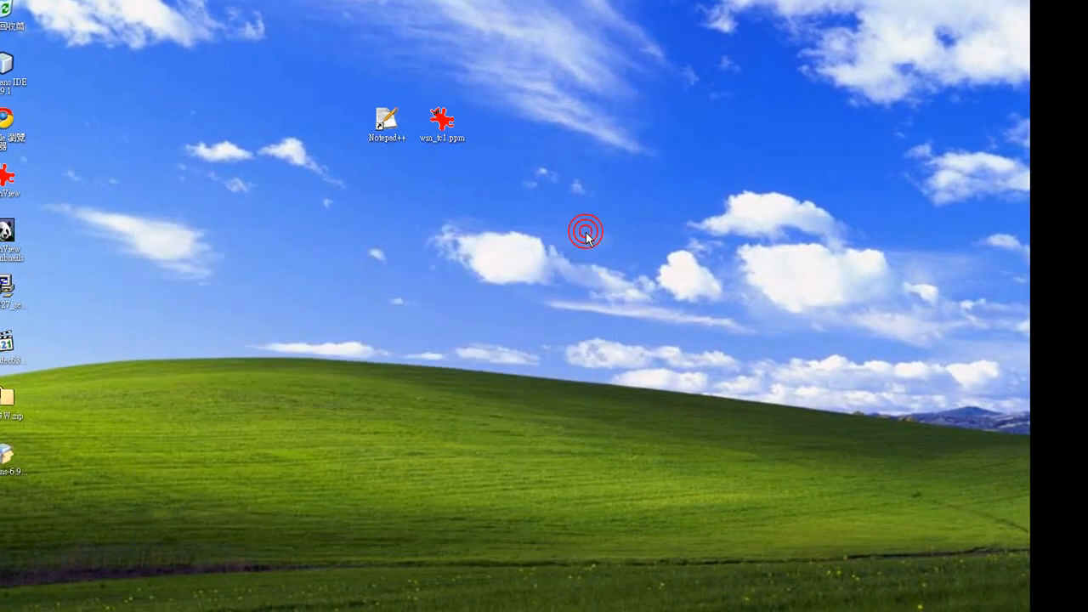
Open win_tc1.ppm from the desktop with 'Edit with Notepad++', showing its P6 header and raw pixel data.
{"action": "right_click", "coordinate": [442, 119]}
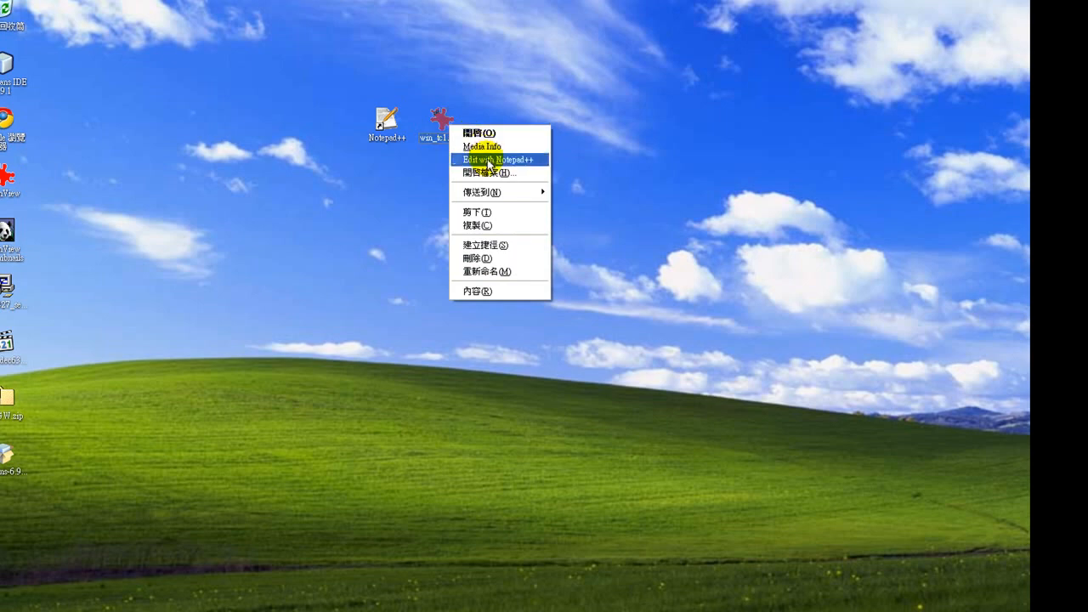
{"action": "left_click", "coordinate": [500, 159]}
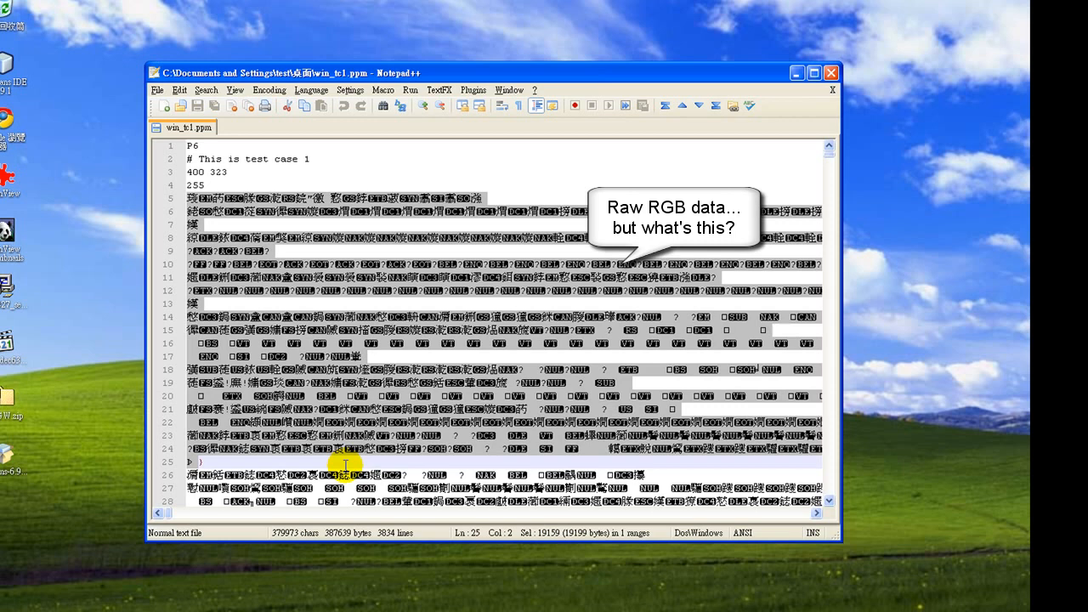
{"action": "mouse_move", "coordinate": [476, 175]}
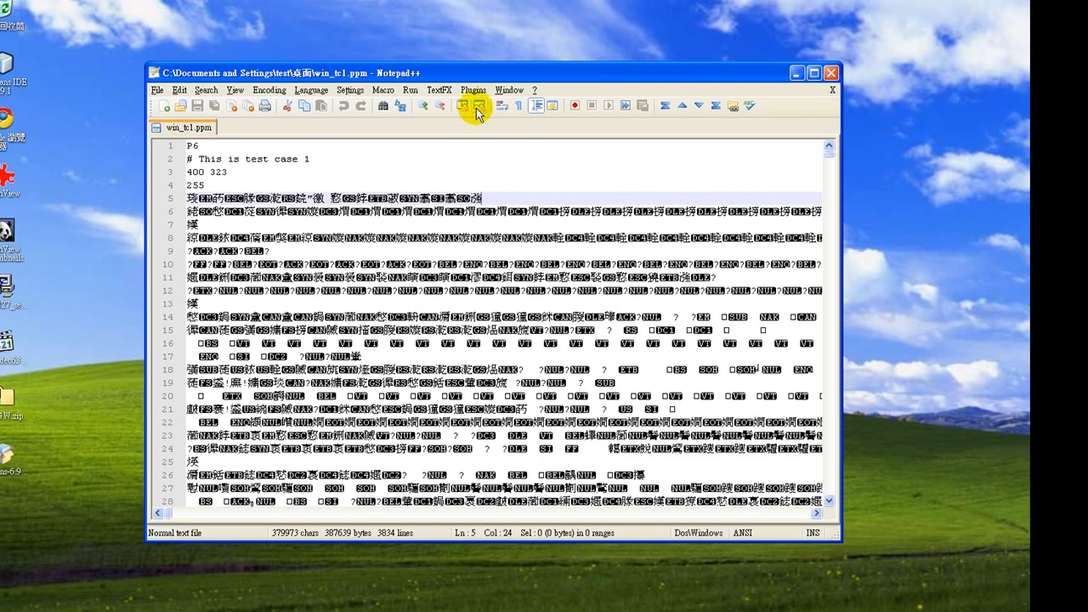
Show the Plugin Manager with its list of available plugins.
{"action": "left_click", "coordinate": [473, 89]}
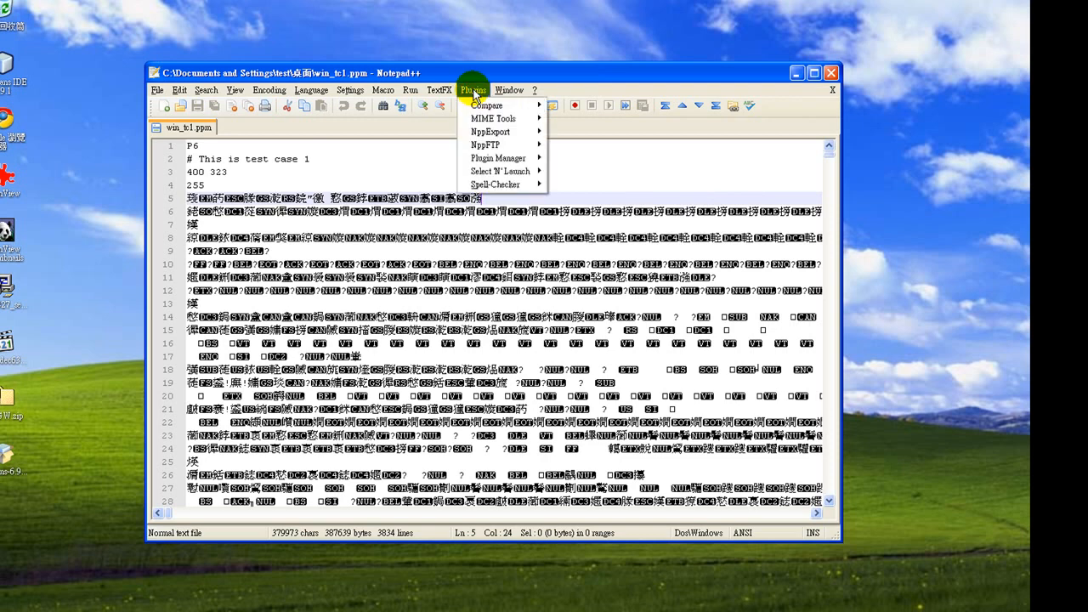
{"action": "mouse_move", "coordinate": [500, 158]}
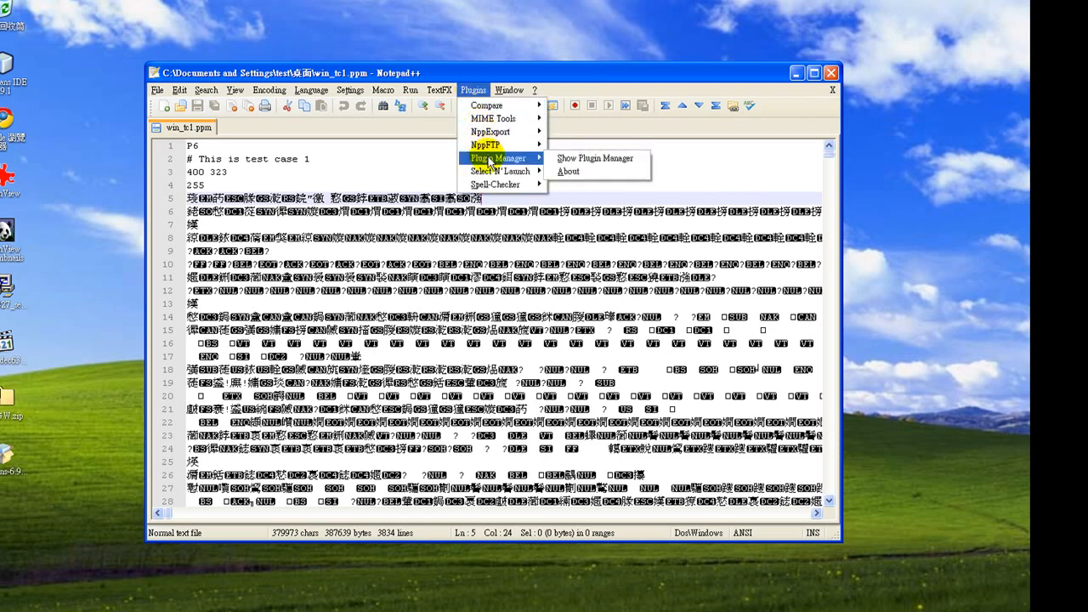
{"action": "mouse_move", "coordinate": [596, 159]}
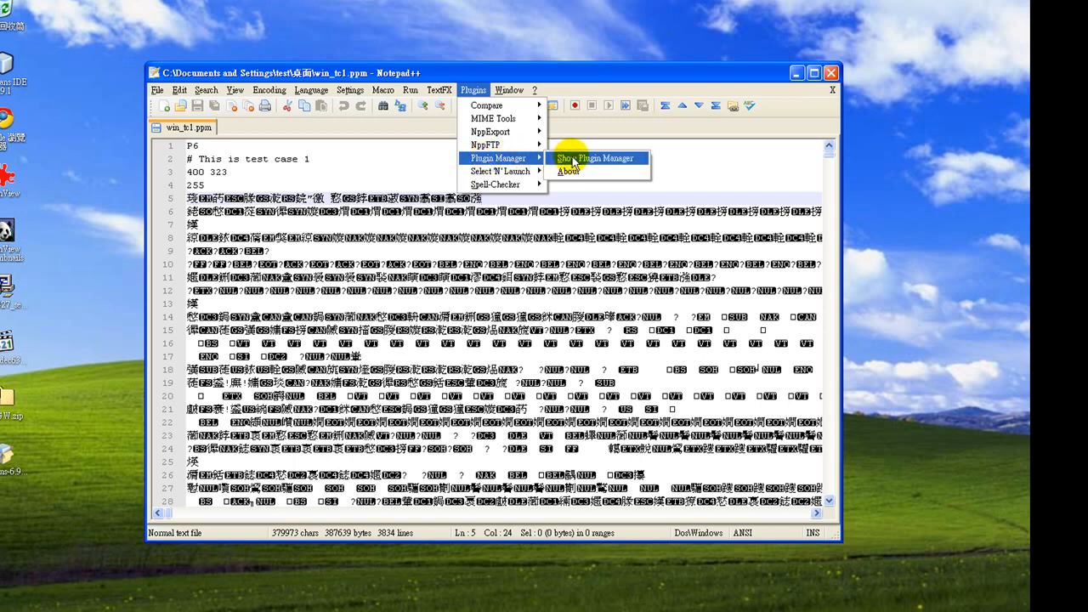
{"action": "left_click", "coordinate": [595, 157]}
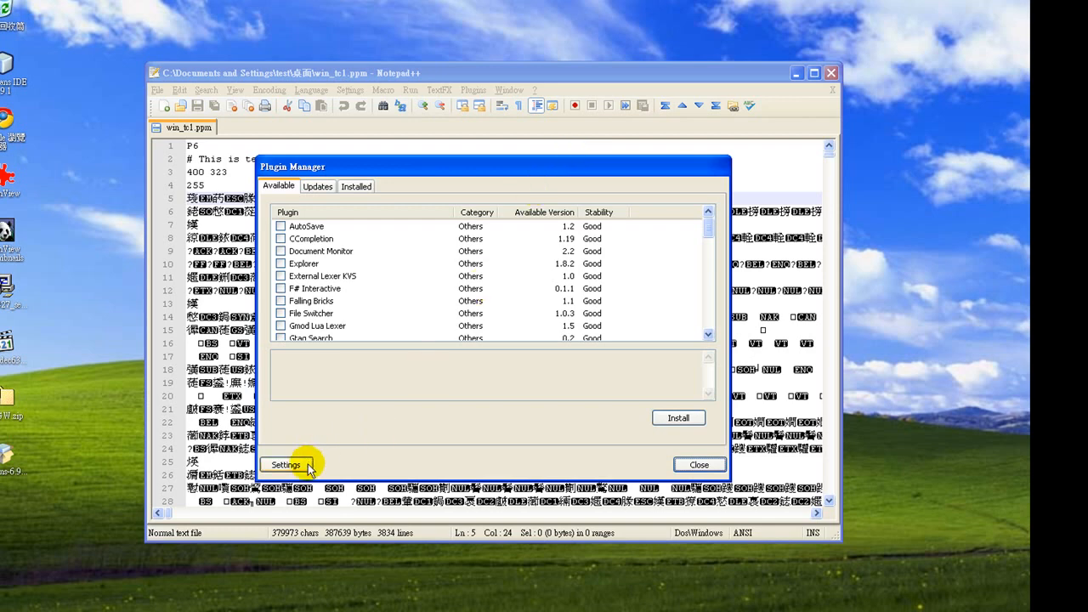
Enable 'Show unstable plugins' in the Plugin Manager settings.
{"action": "left_click", "coordinate": [285, 465]}
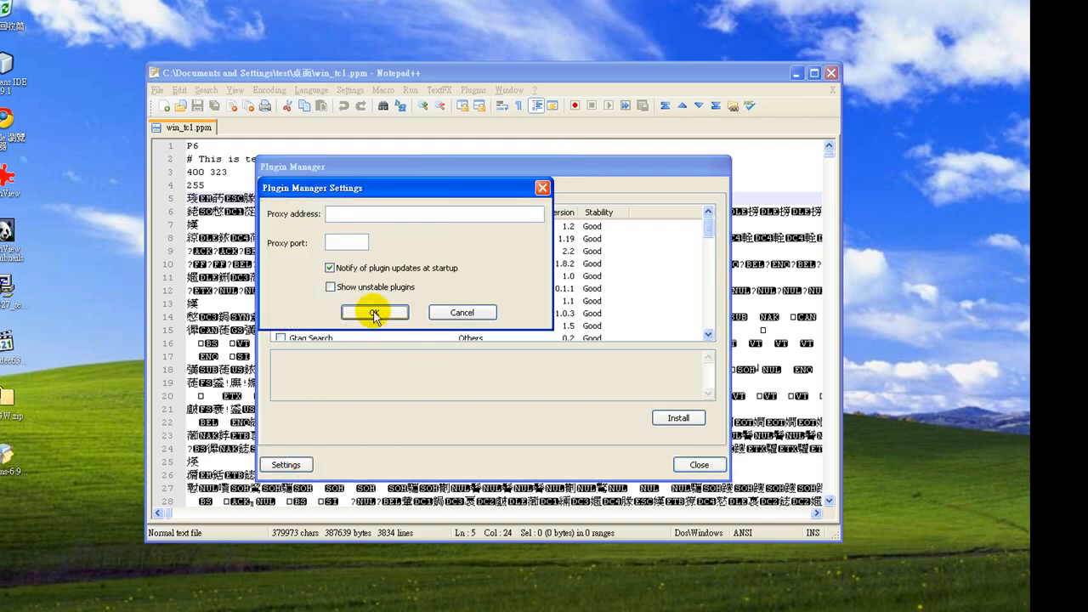
{"action": "left_click", "coordinate": [330, 286]}
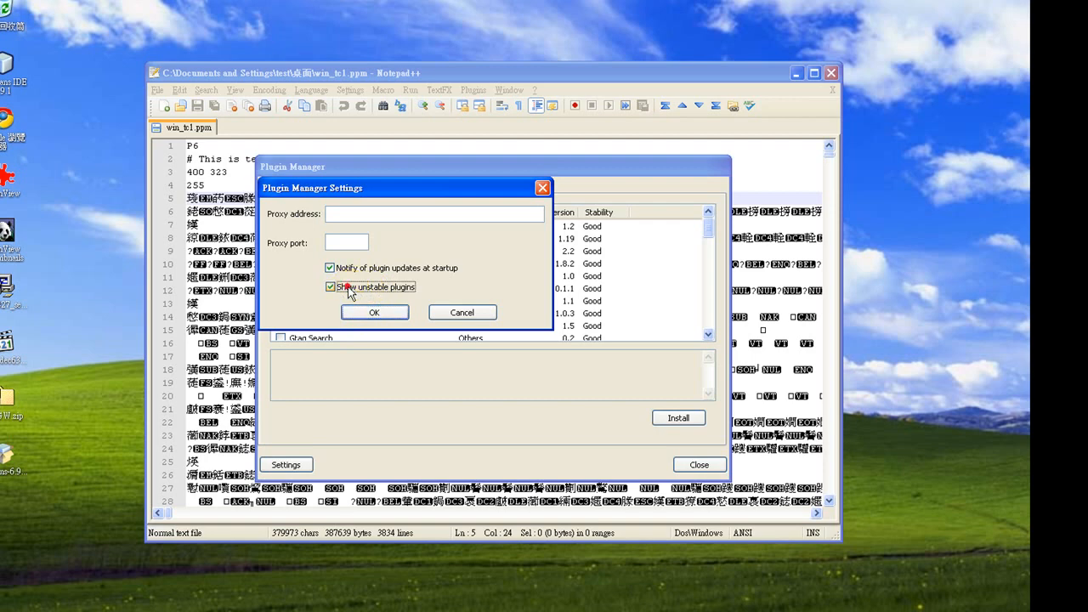
{"action": "left_click", "coordinate": [374, 313]}
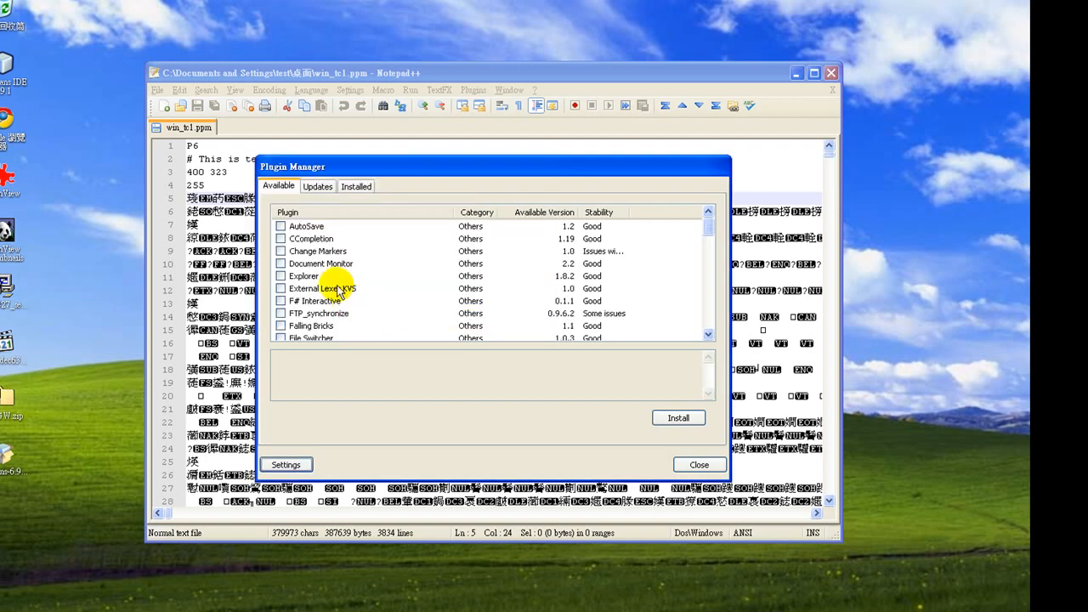
Install the HEX-Editor plugin from the Available list and agree to restart Notepad++.
{"action": "left_click", "coordinate": [322, 263]}
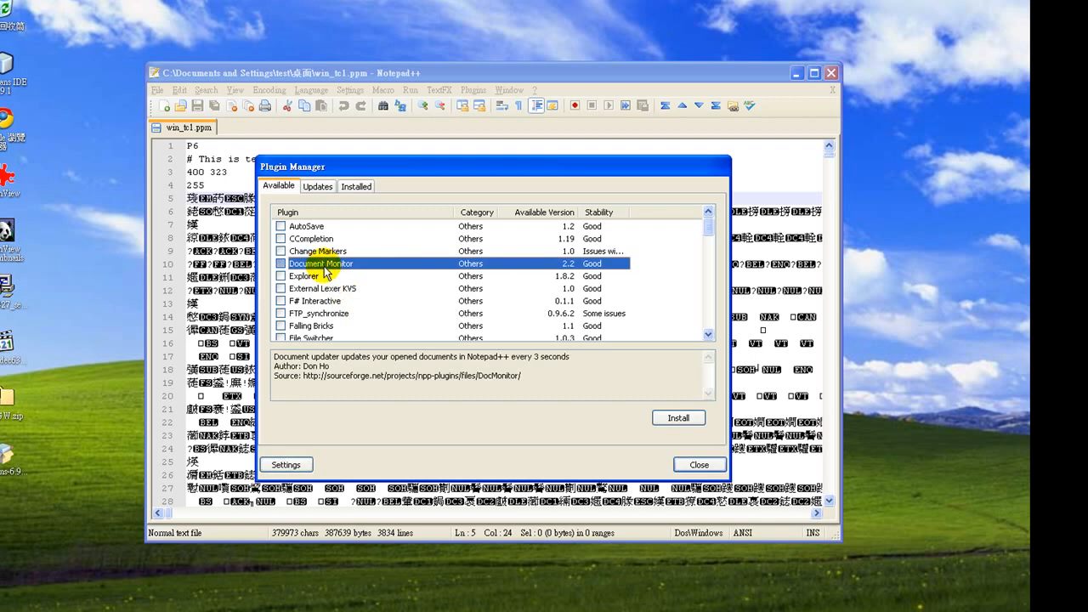
{"action": "scroll", "scroll_direction": "down", "scroll_amount": 3}
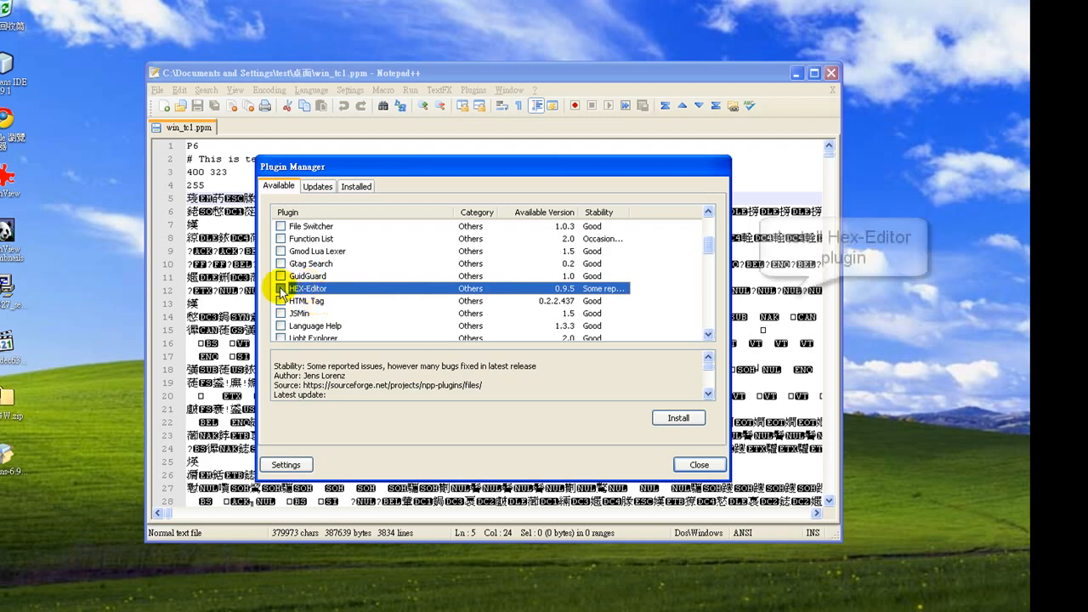
{"action": "left_click", "coordinate": [282, 289]}
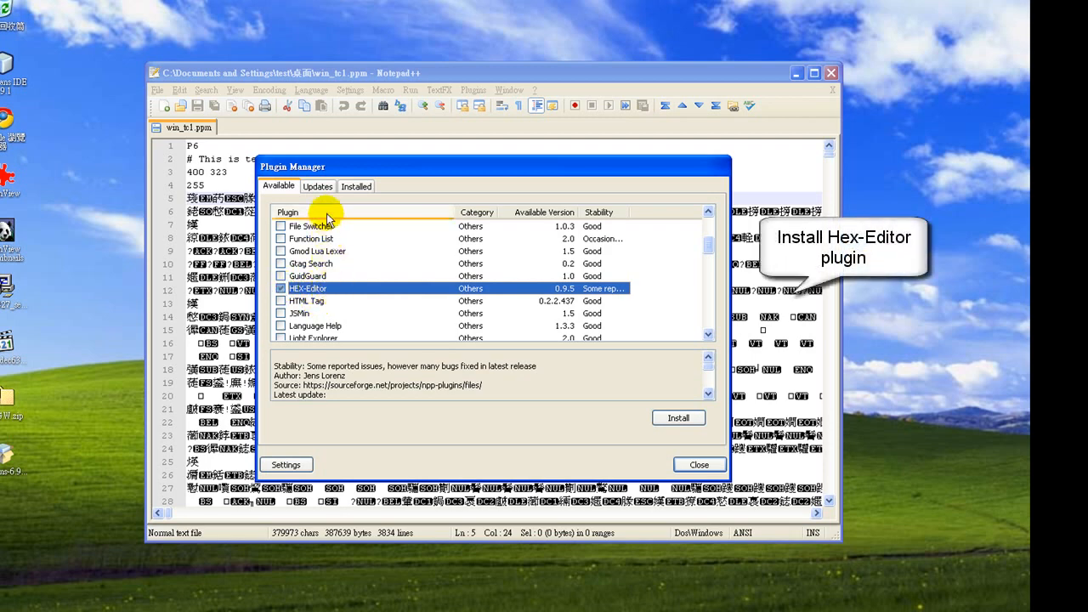
{"action": "left_click", "coordinate": [679, 419]}
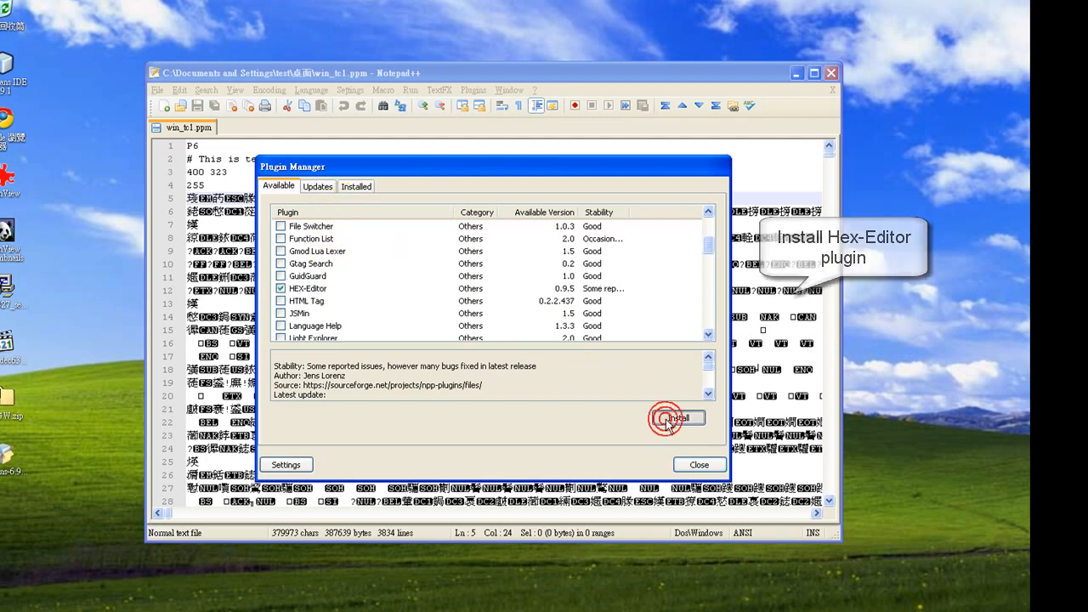
{"action": "left_click", "coordinate": [677, 418]}
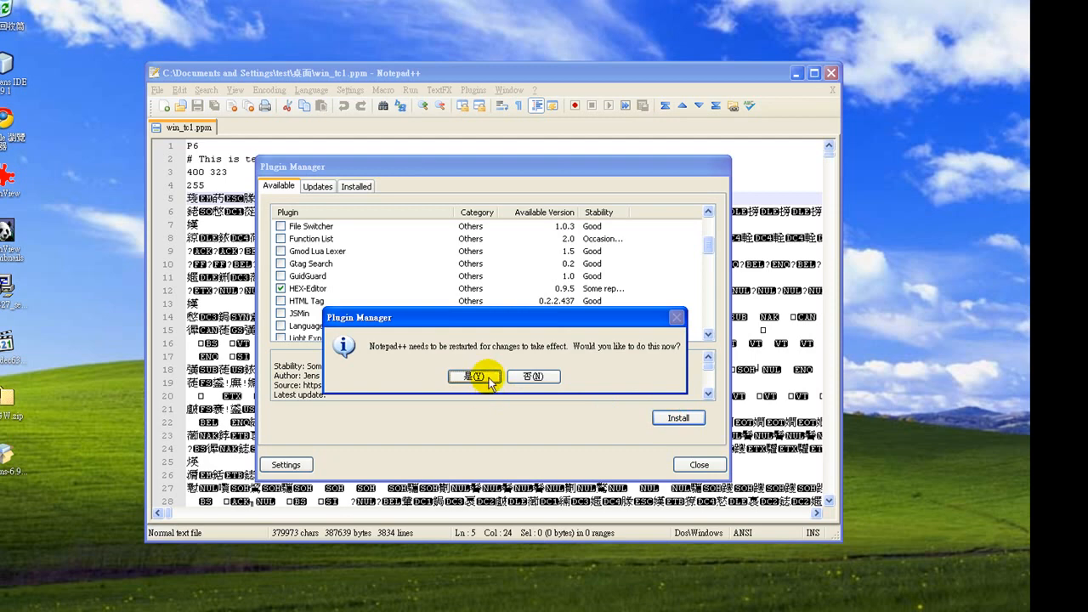
{"action": "left_click", "coordinate": [472, 378]}
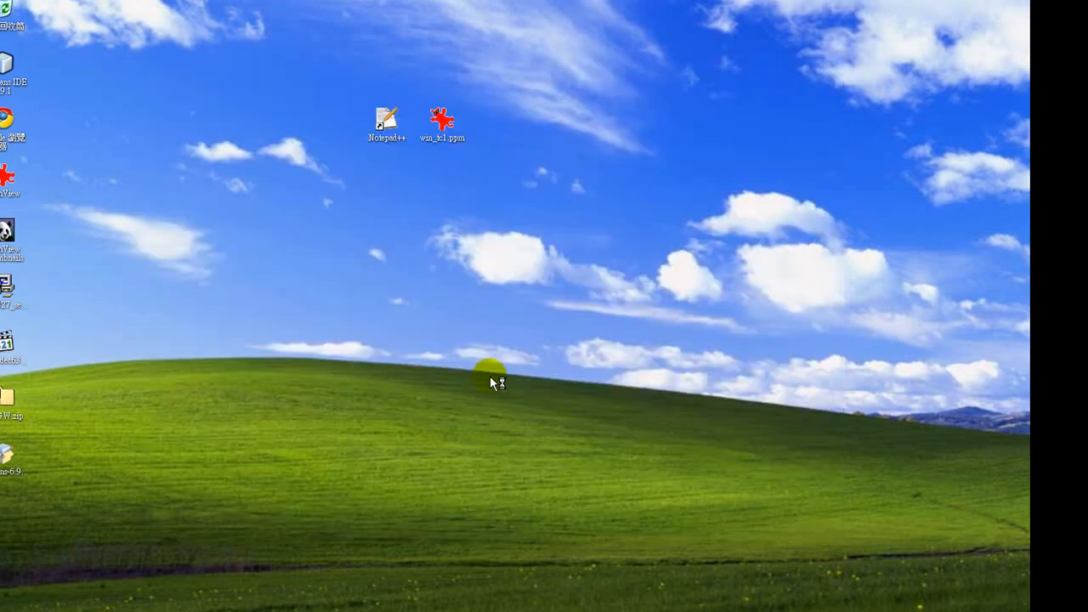
Relaunch Notepad++ with win_tc1.ppm and show it via HEX-Editor 'View in HEX'.
{"action": "double_click", "coordinate": [442, 112]}
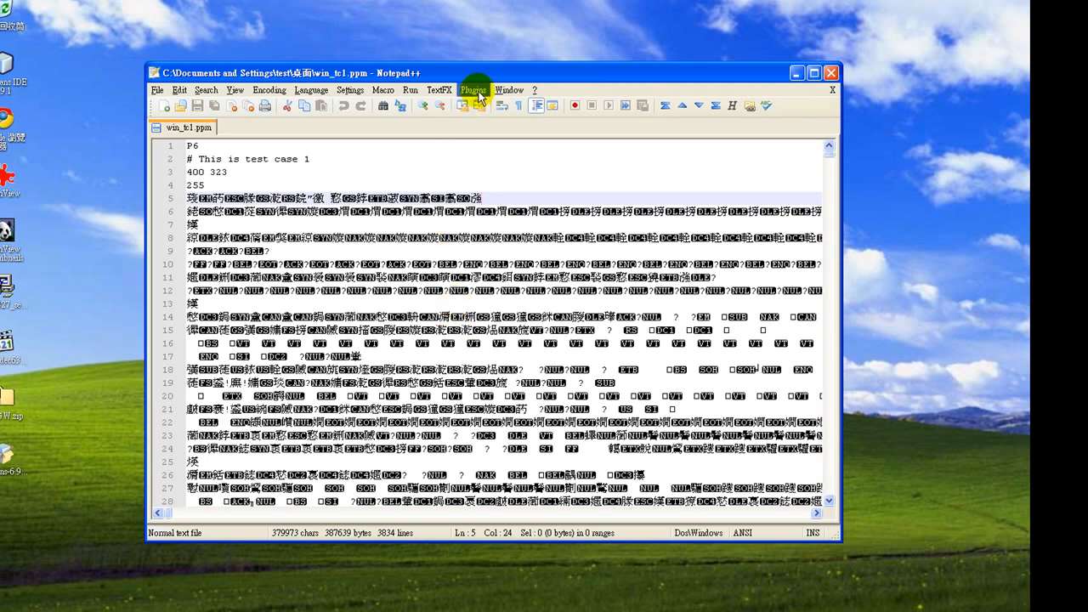
{"action": "left_click", "coordinate": [472, 89]}
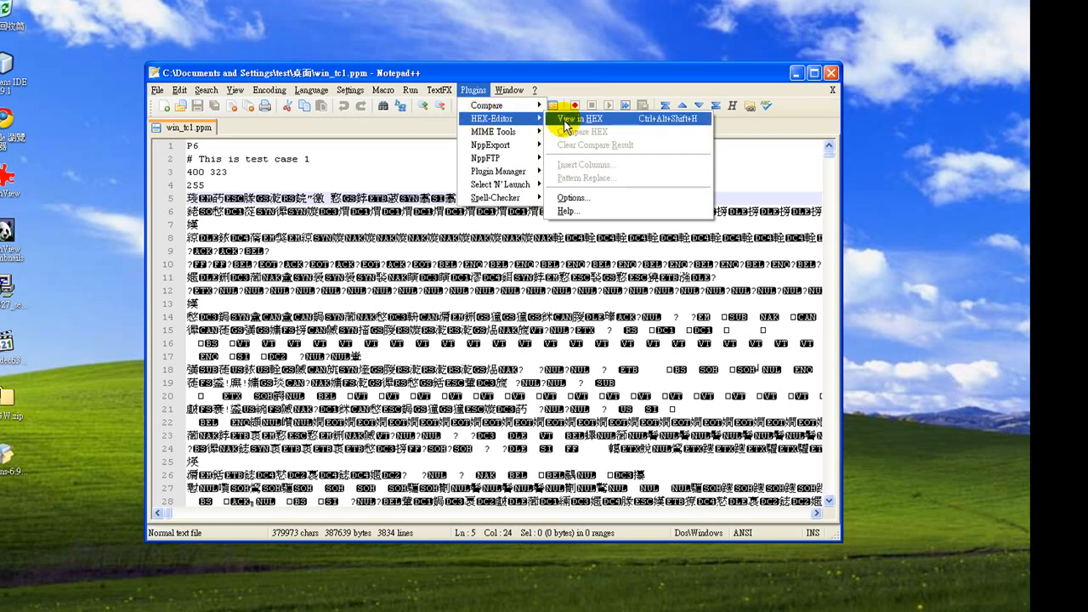
{"action": "left_click", "coordinate": [585, 120]}
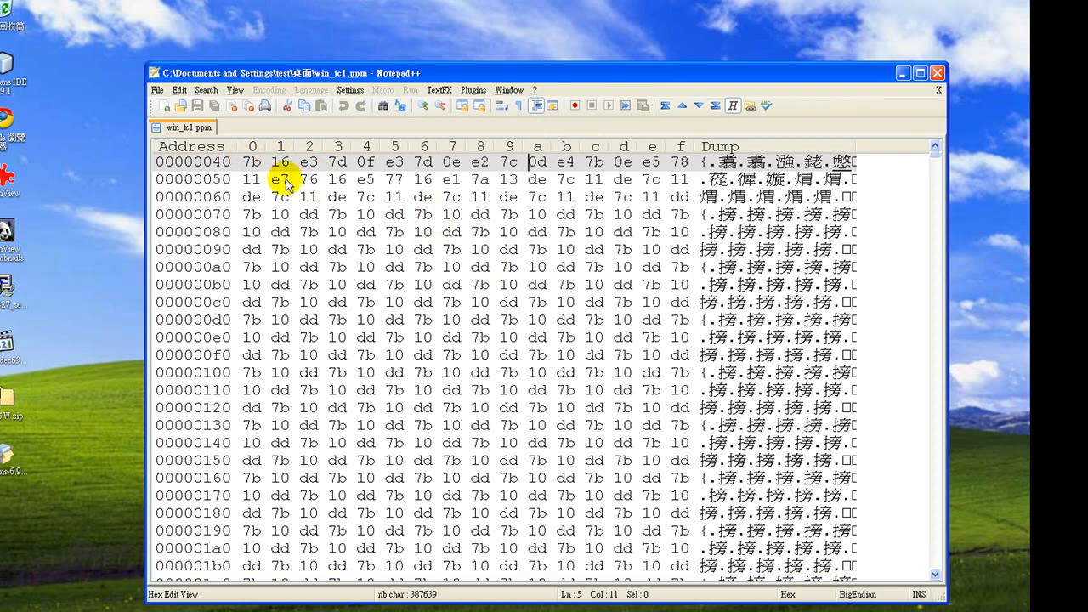
Scroll to the P6 header bytes and mark the 0a whitespace byte after 255.
{"action": "scroll", "scroll_direction": "up", "scroll_amount": 3}
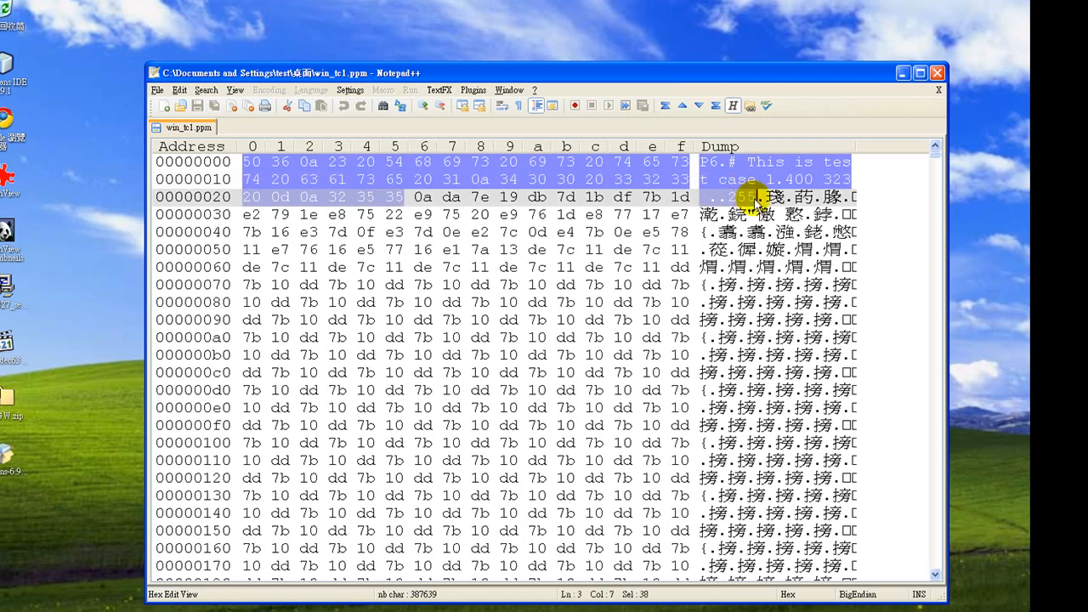
{"action": "mouse_move", "coordinate": [757, 321]}
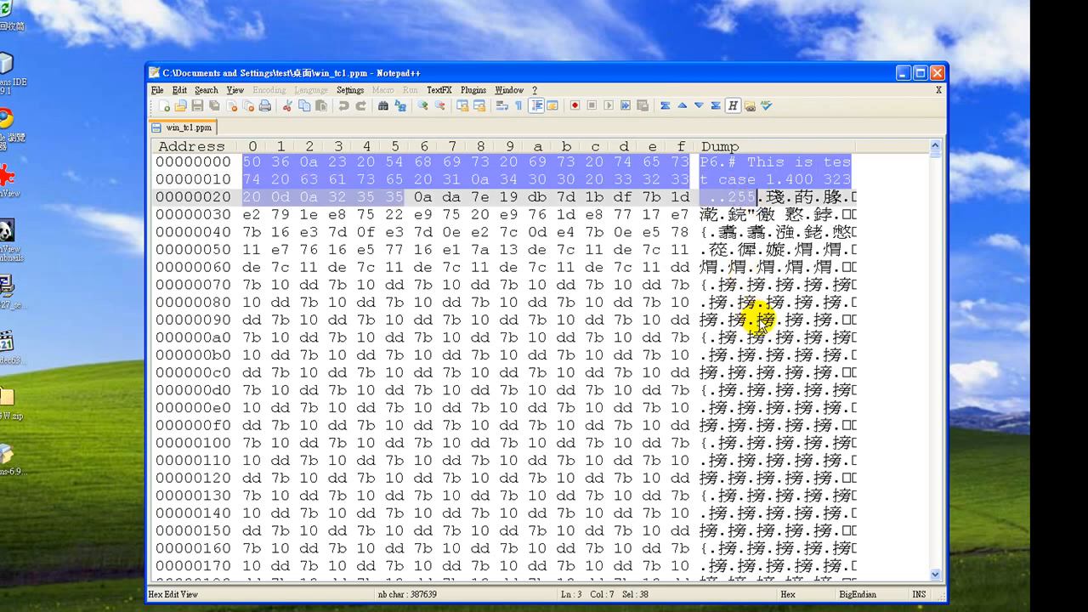
{"action": "mouse_move", "coordinate": [769, 219]}
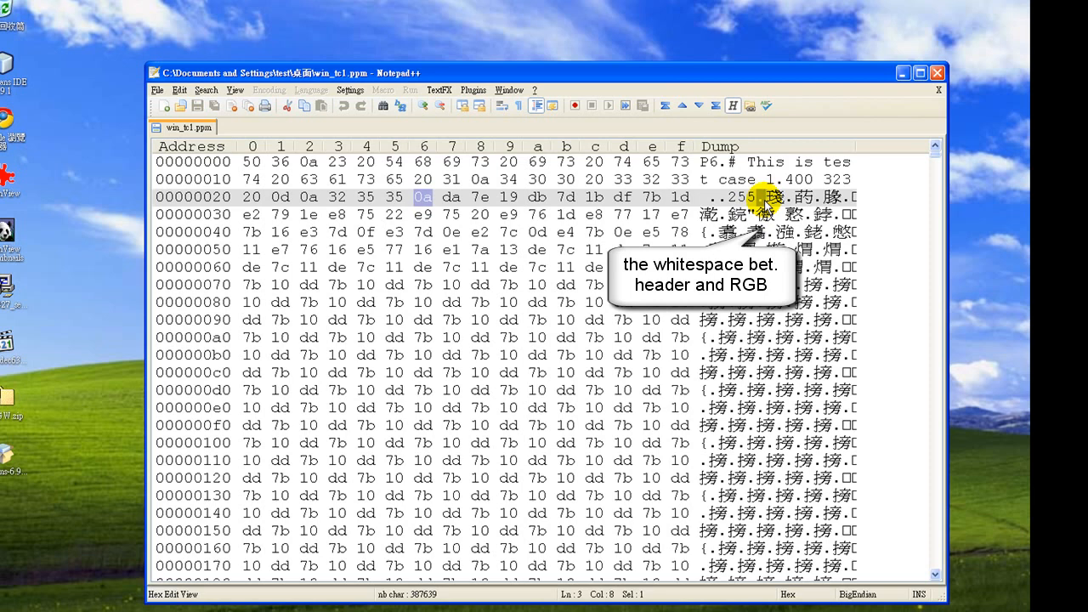
{"action": "mouse_move", "coordinate": [768, 203]}
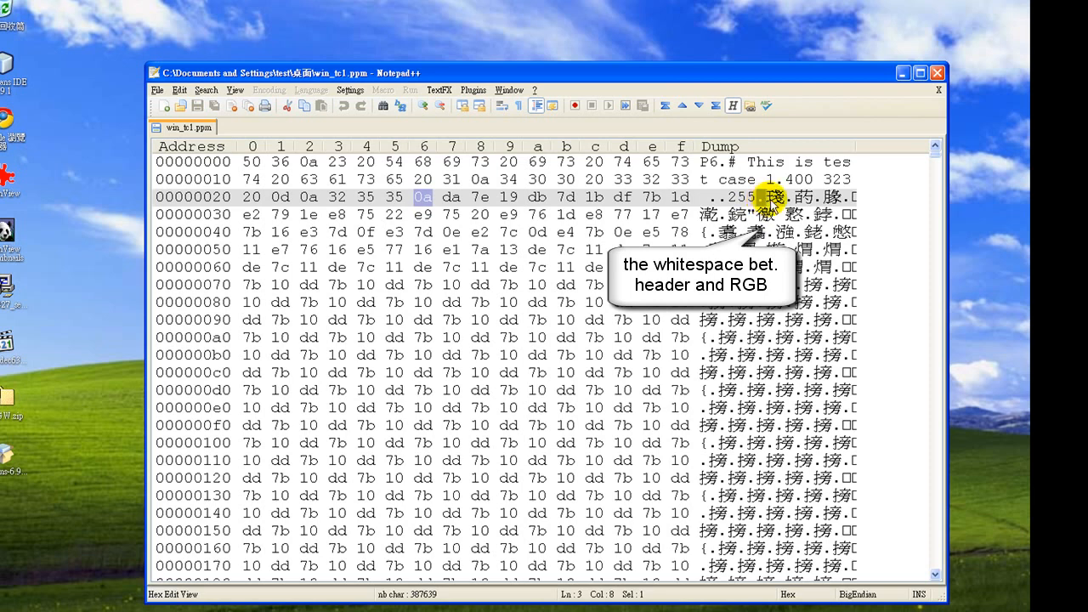
{"action": "left_click", "coordinate": [451, 197]}
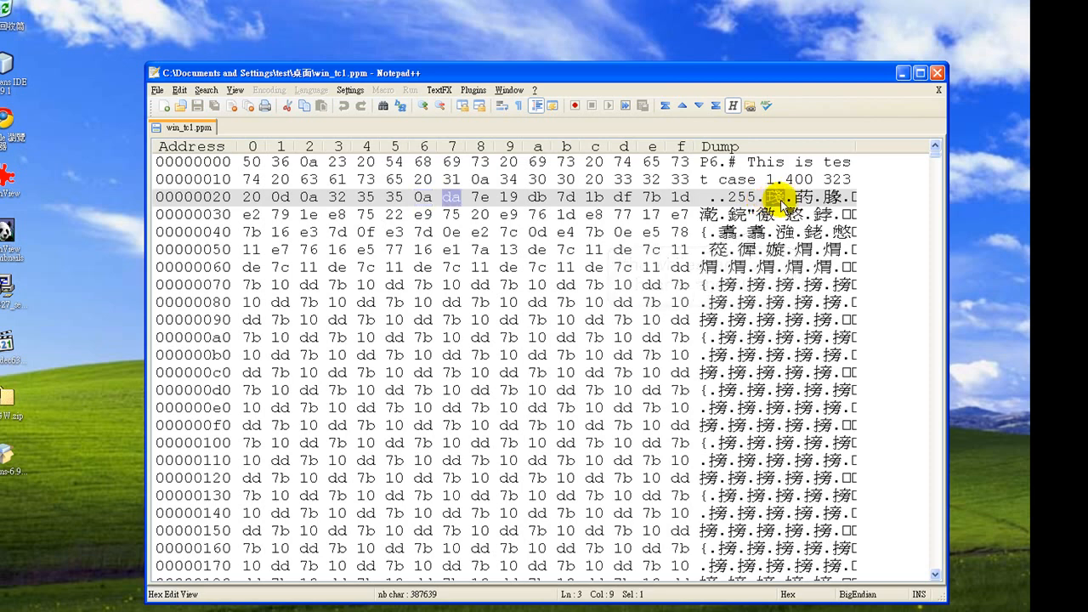